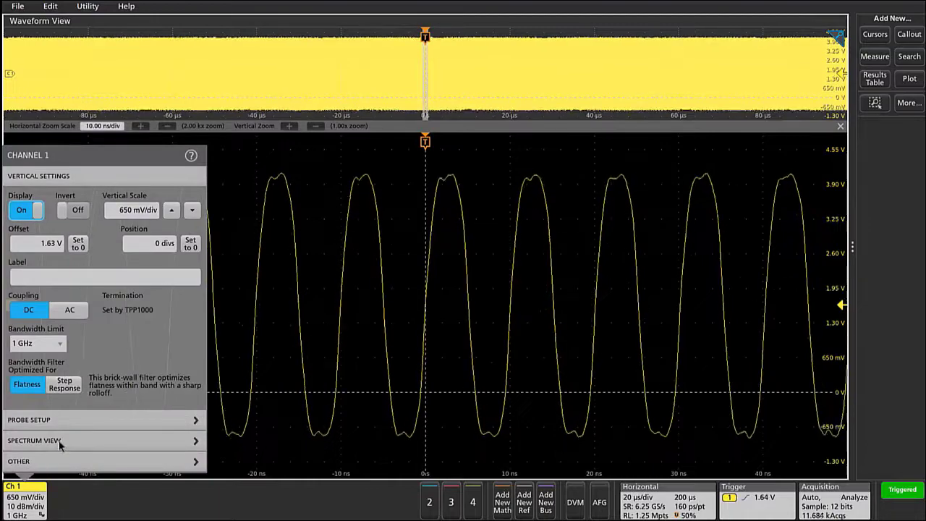
Step: Turn on Channel 1's Spectrum View display and reopen the Ch 1 settings
click(34, 440)
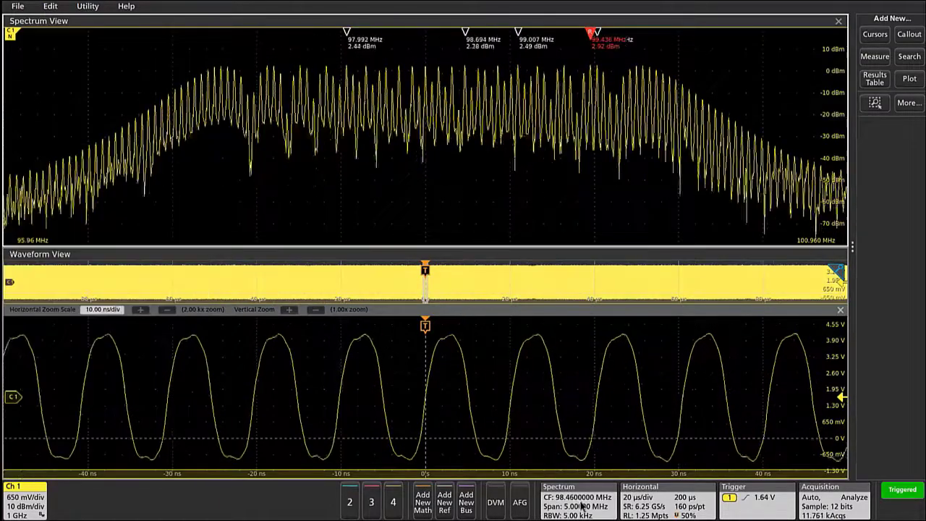
click(559, 501)
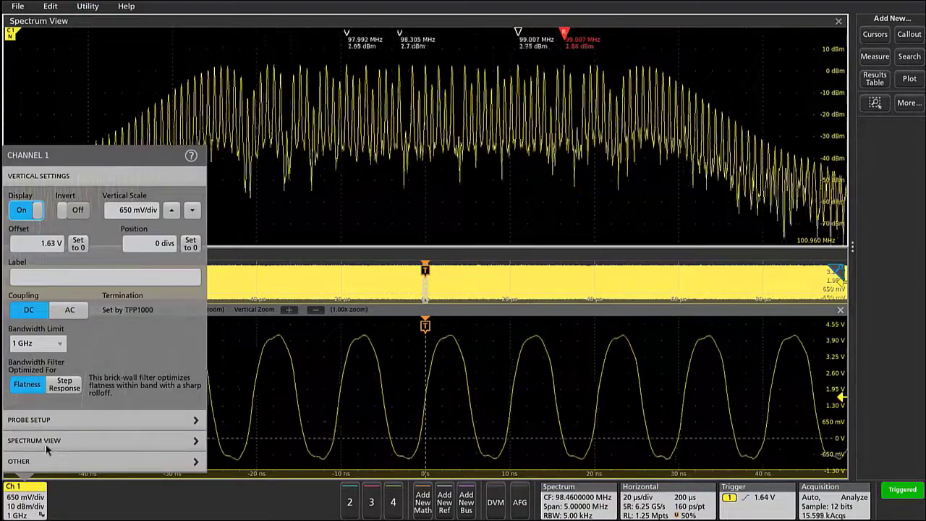
Step: Enable the Frequency RF-vs-time waveform under Channel 1's Spectrum View settings
click(34, 440)
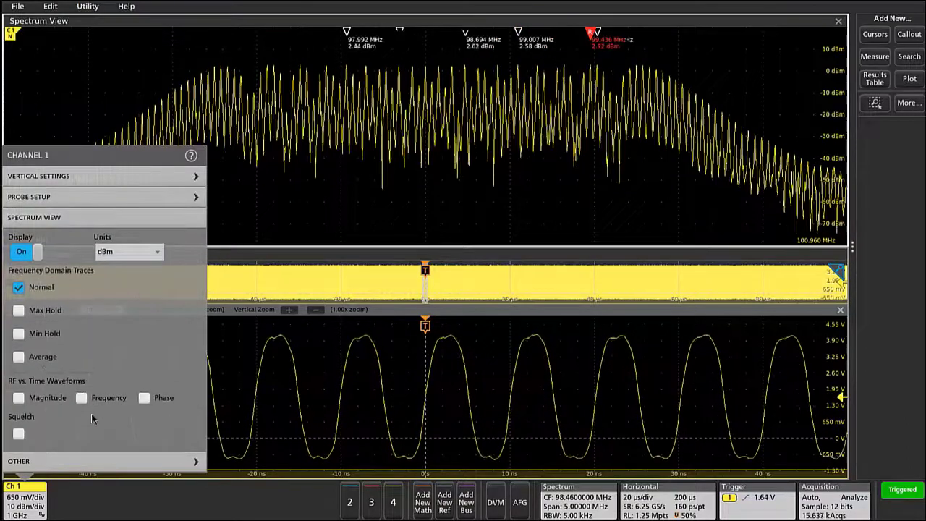
click(81, 397)
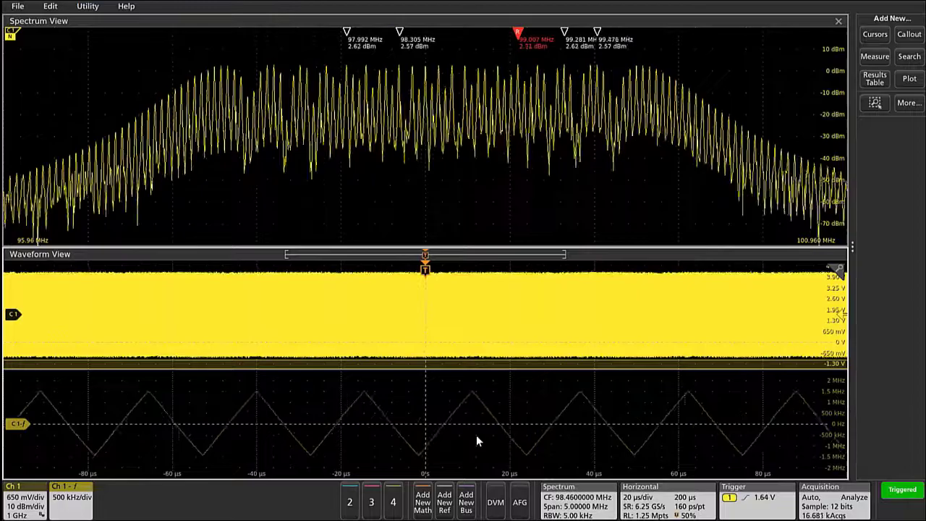
Step: Open the trigger settings and list the Ch 1 trigger source options
click(732, 499)
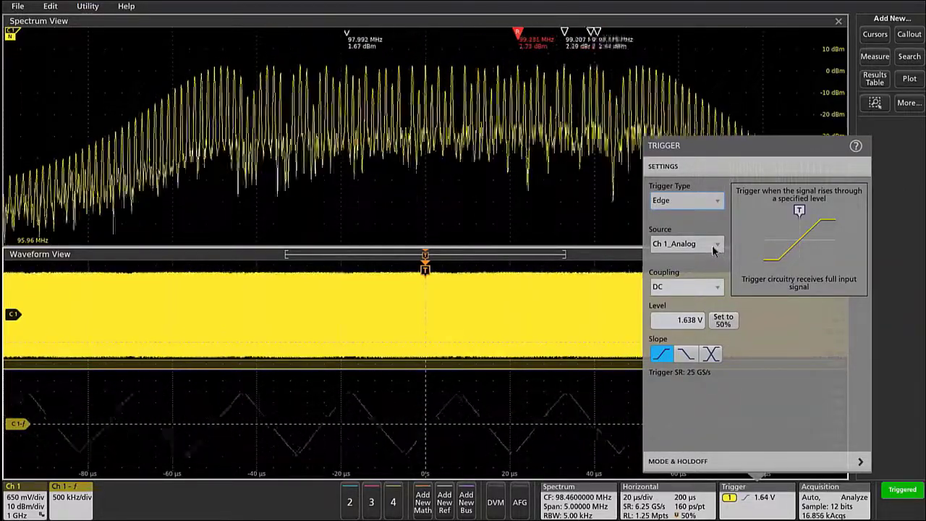
click(686, 243)
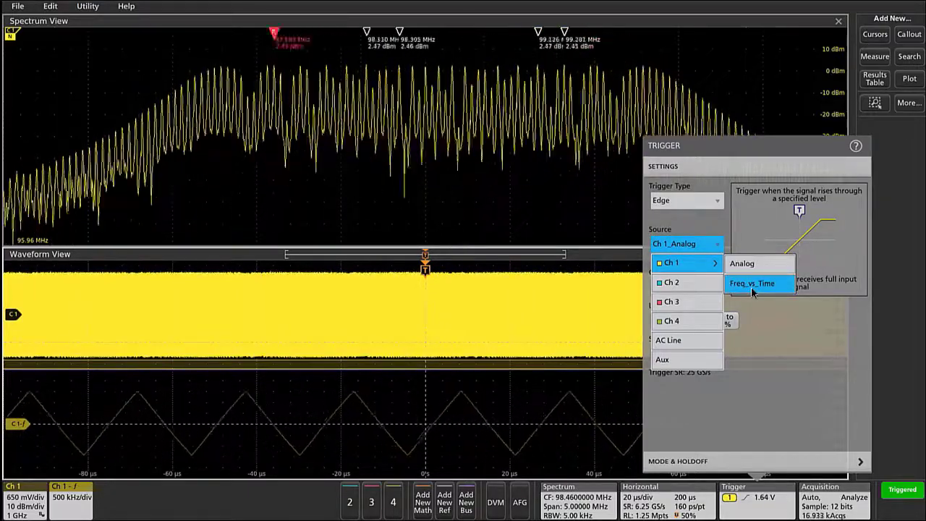
Step: Trigger on Ch 1 Freq_vs_Time at -620 kHz with falling slope
click(751, 283)
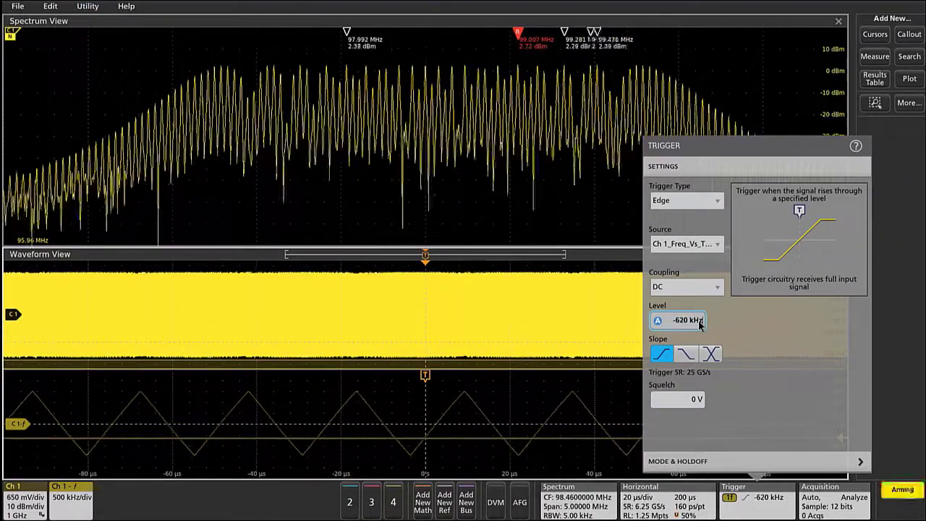
click(661, 353)
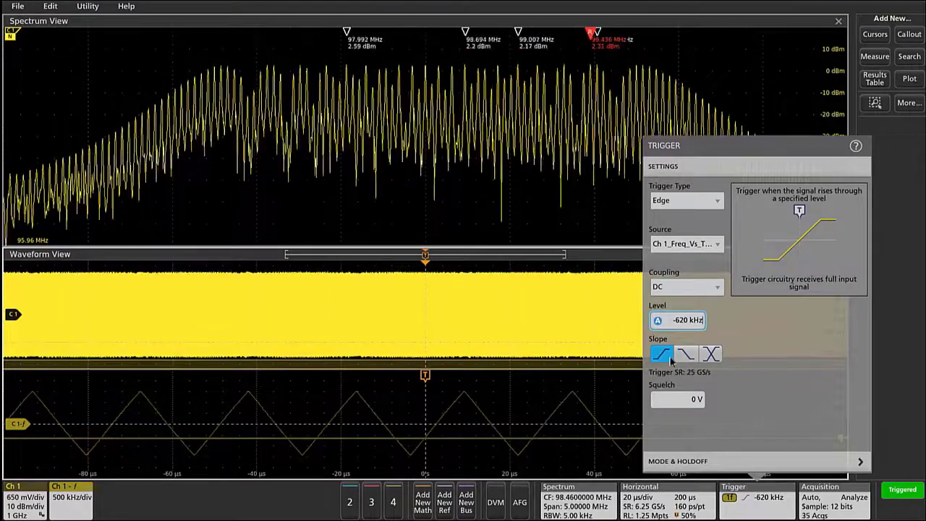
click(685, 354)
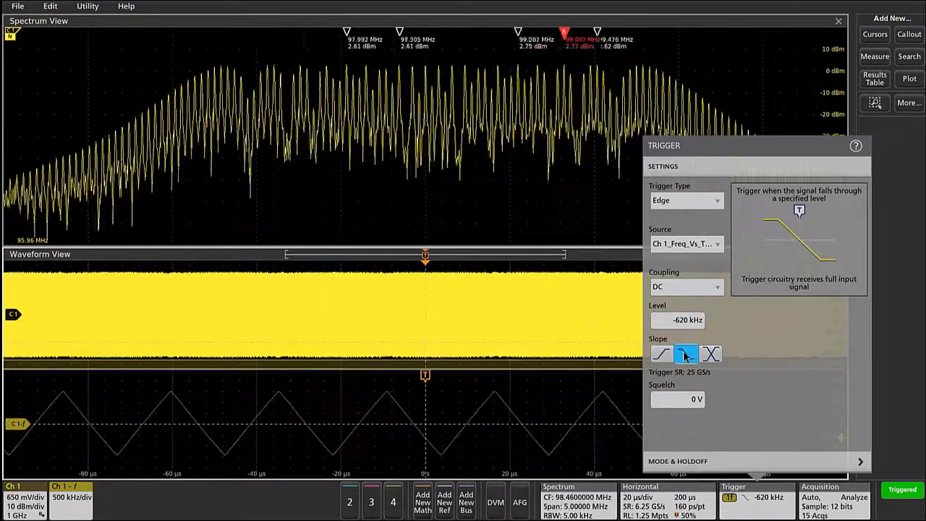
click(685, 354)
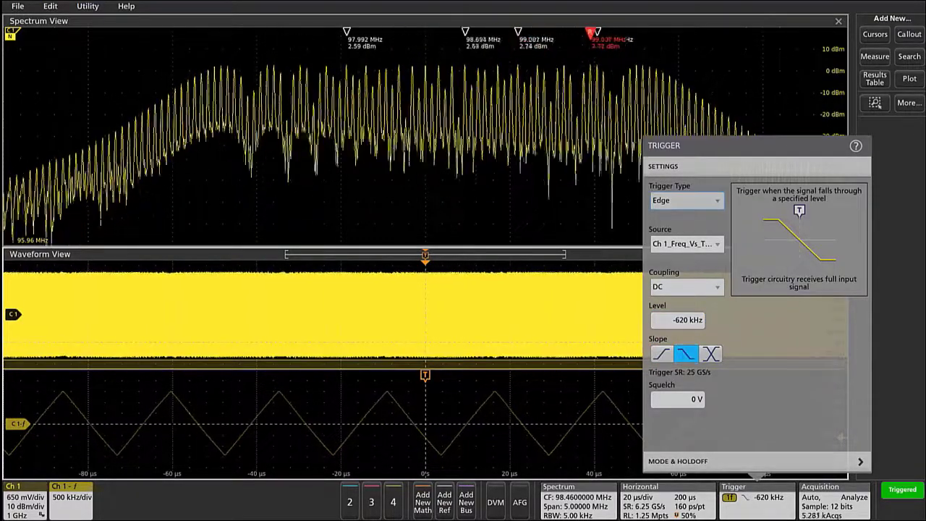